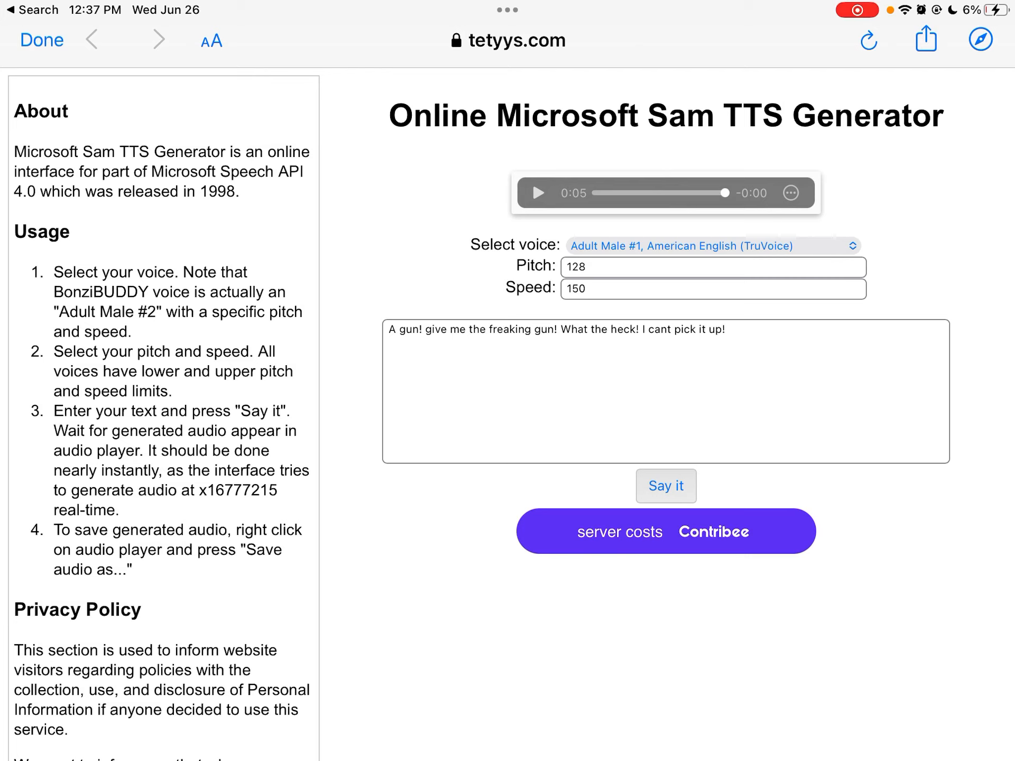
Step: Generate speech with 'Say it' for the line ending 'I cant pick it up!'
click(666, 487)
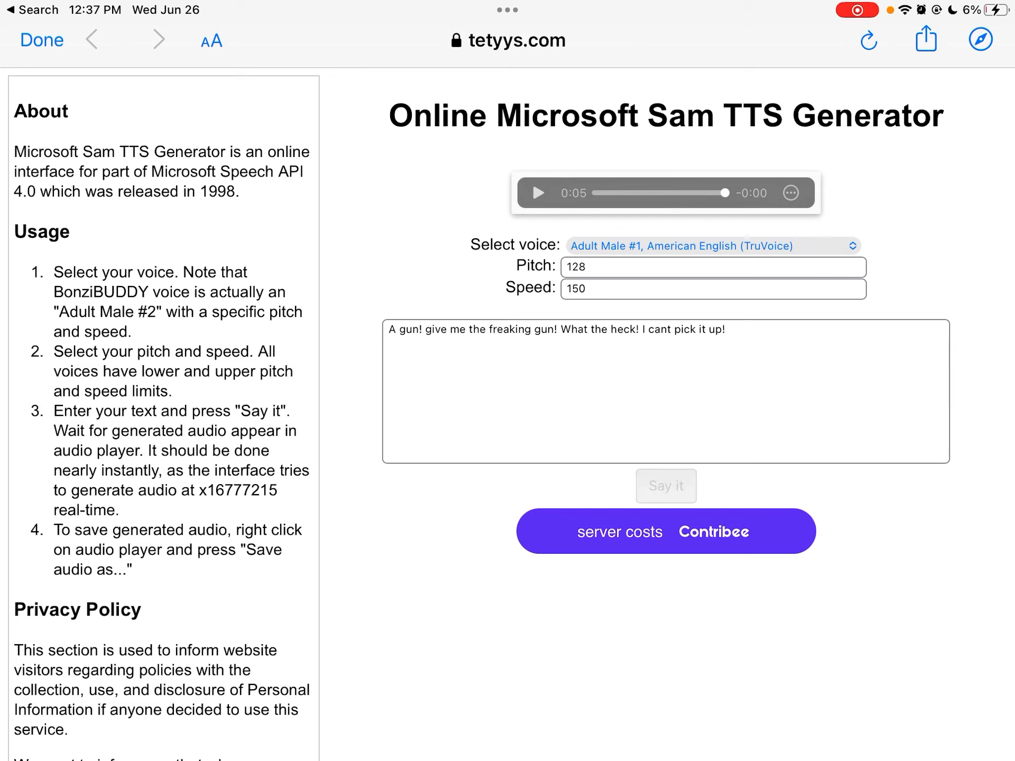
click(665, 486)
text( Hey)
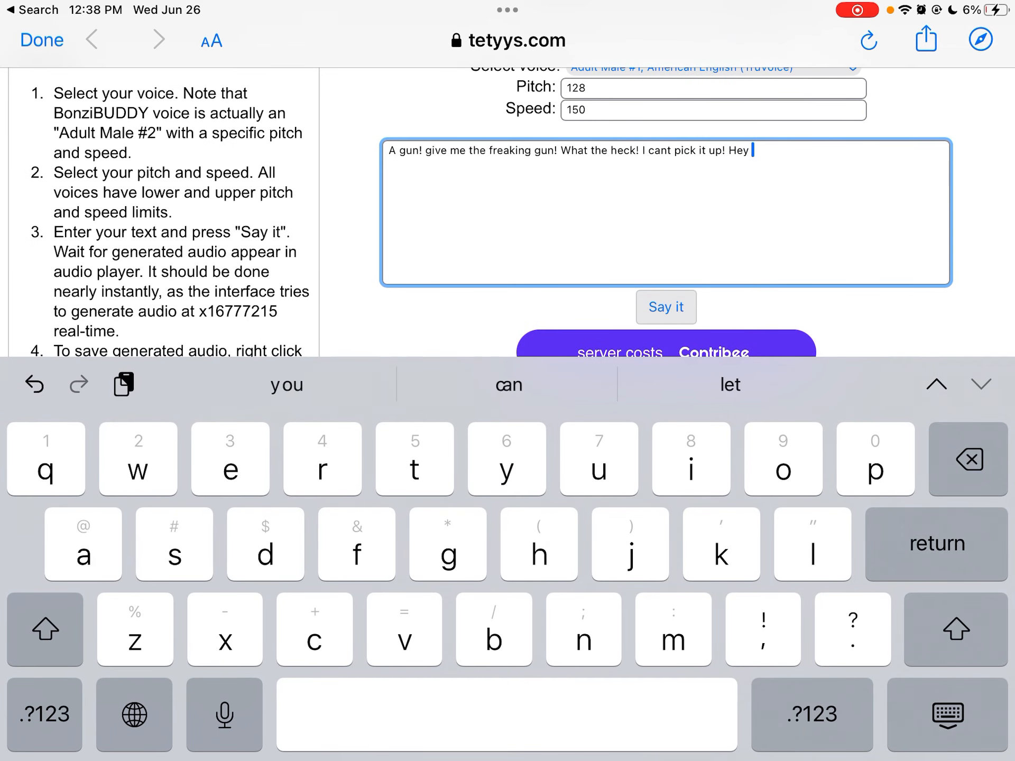
Step: Append 'Hey thats my gun!' after 'I cant pick it up!' in the text box
text(thats my gun!)
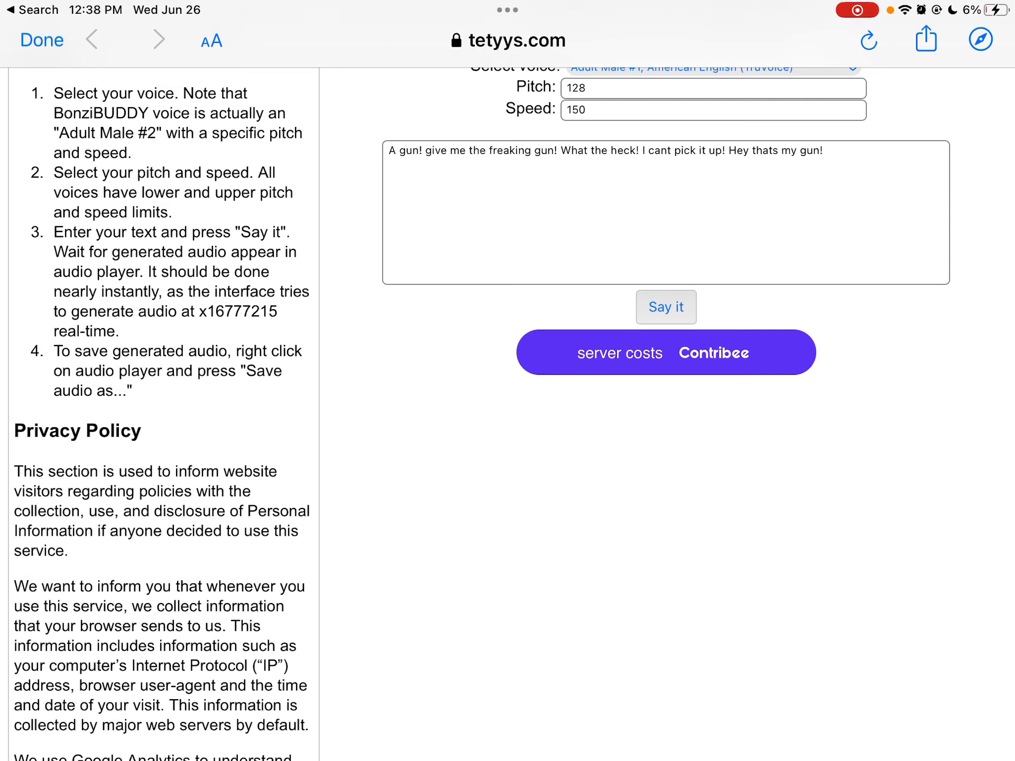
Step: Add exclamation marks so the ending reads 'Hey! thats my gun!'
click(665, 213)
text(!)
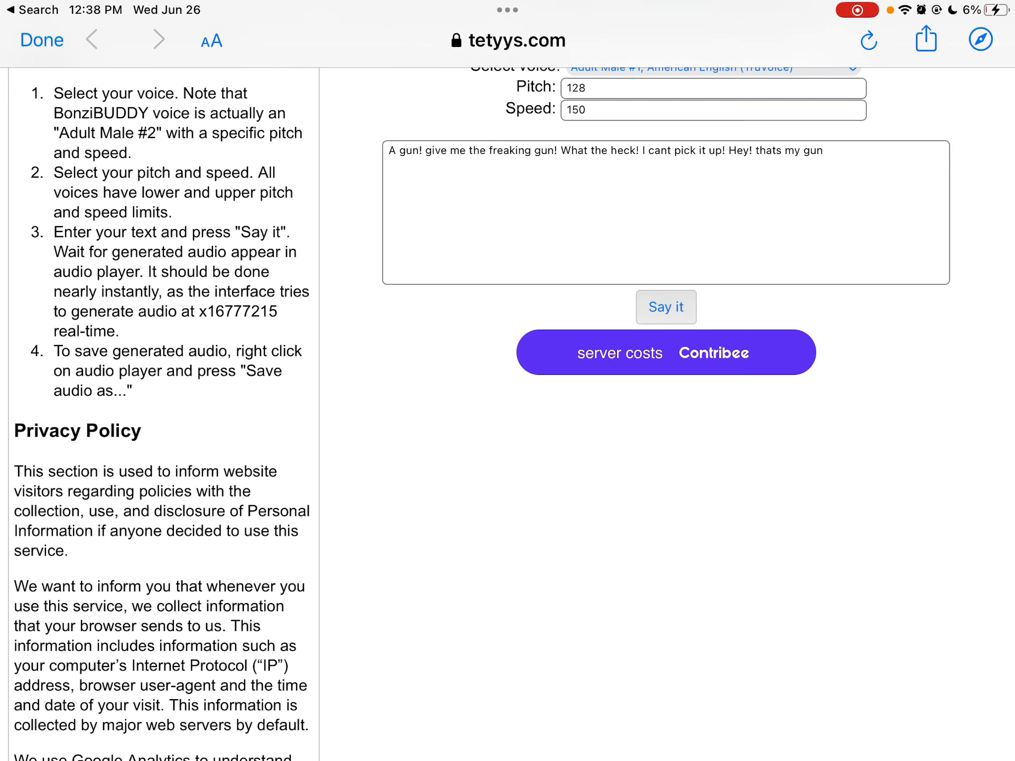
click(660, 211)
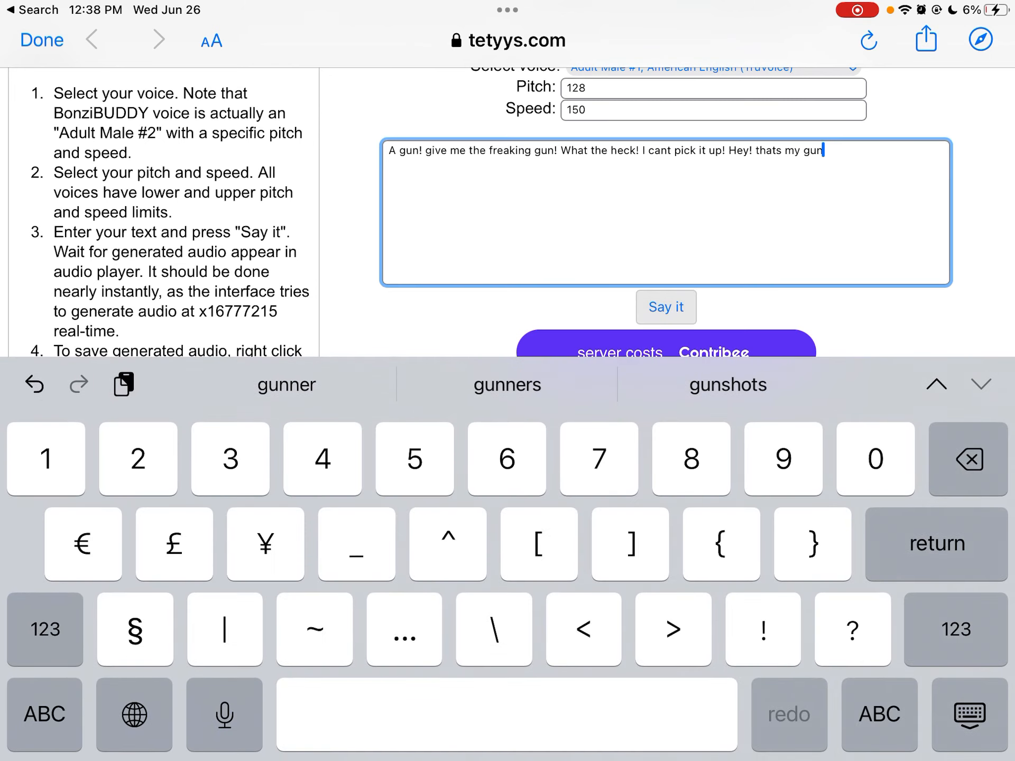
text(!)
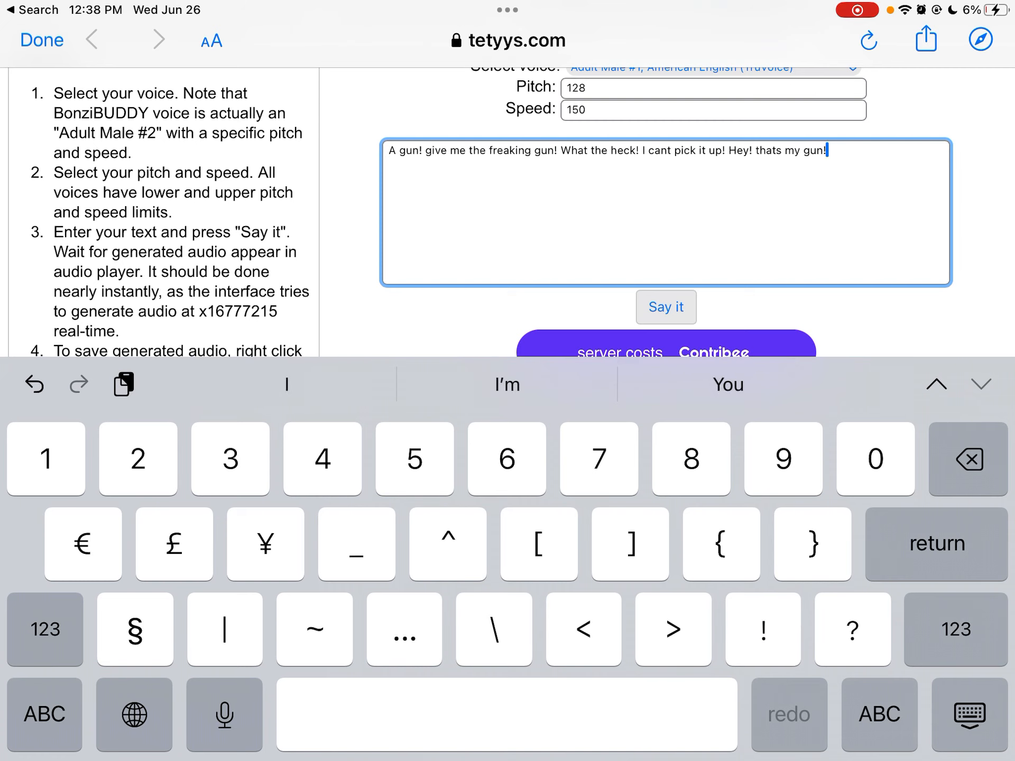